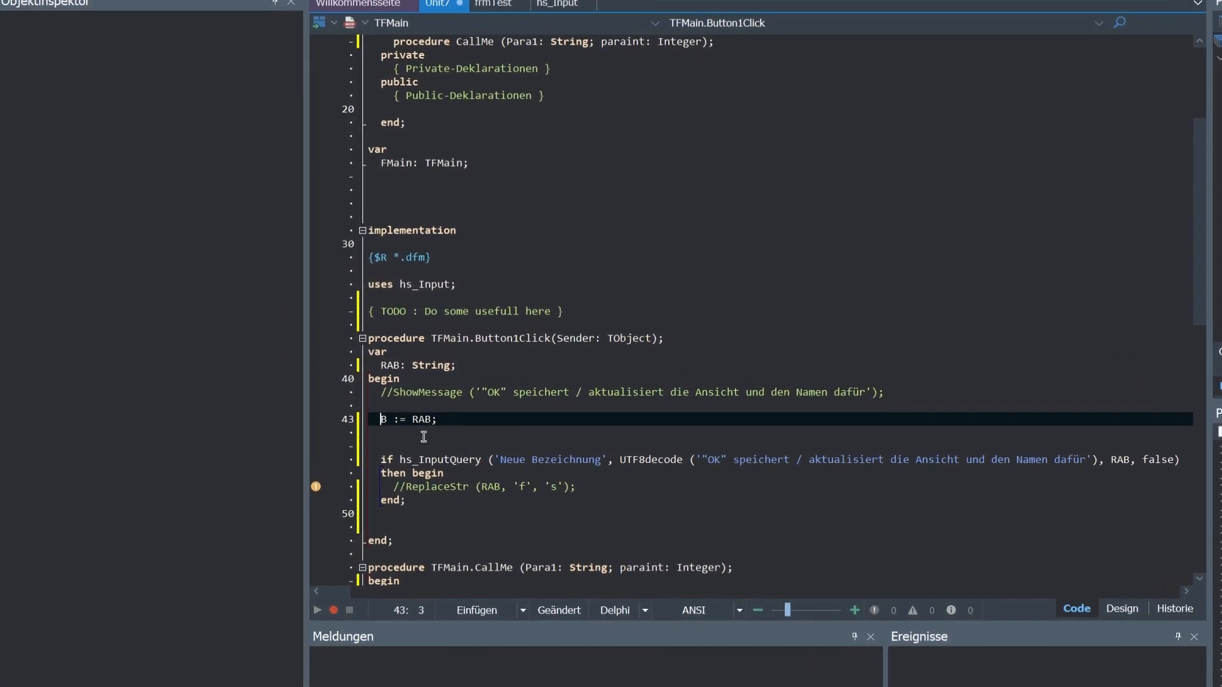
# Open the Sichtbarkeit dropdown to pick visibility for the new string field B in TFMain.
pyautogui.click(653, 387)
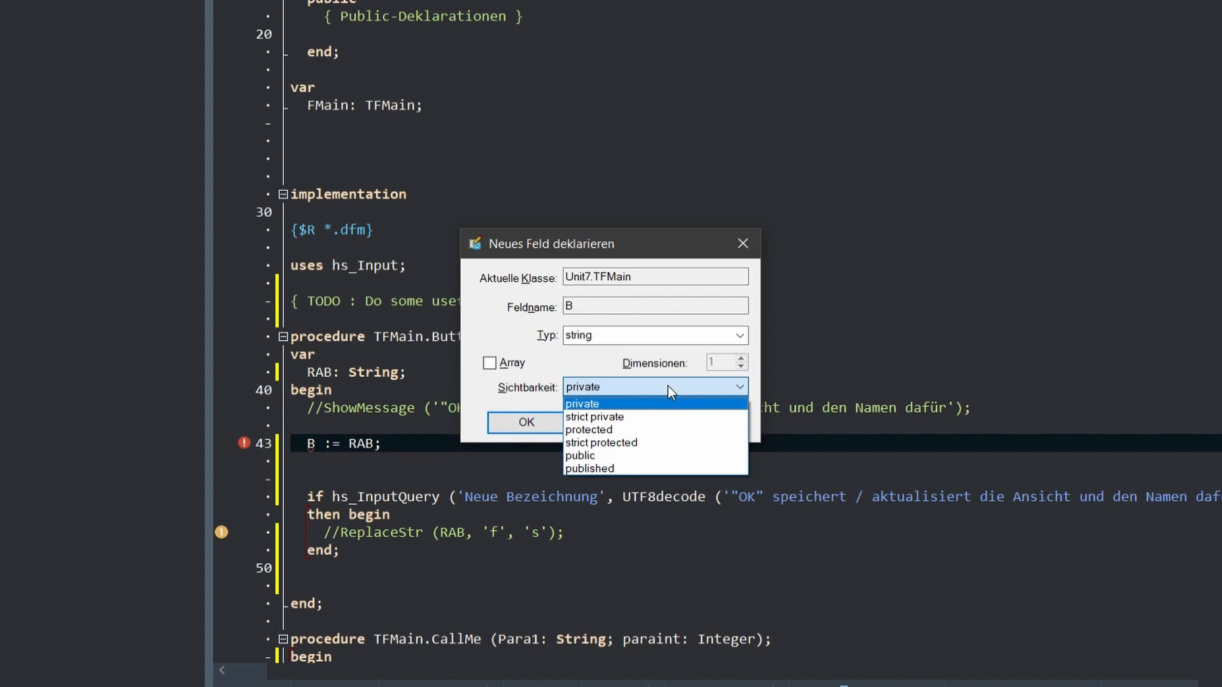